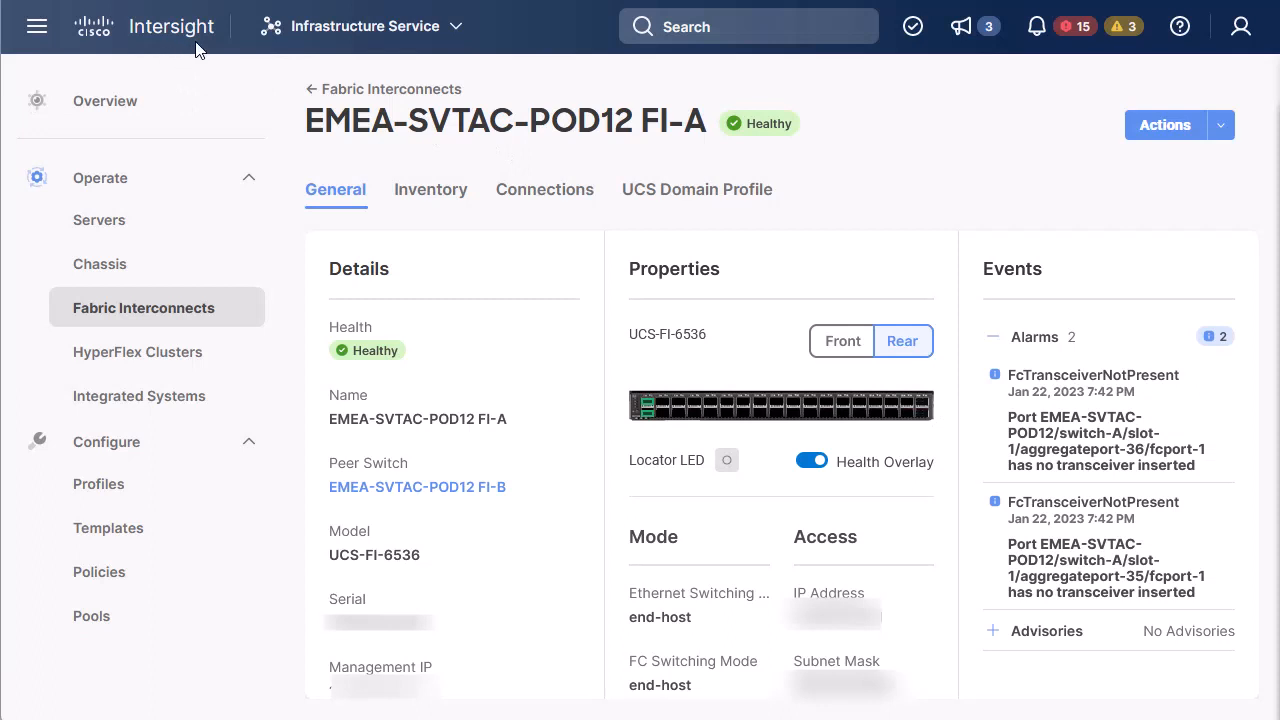
mouse_move(934, 156)
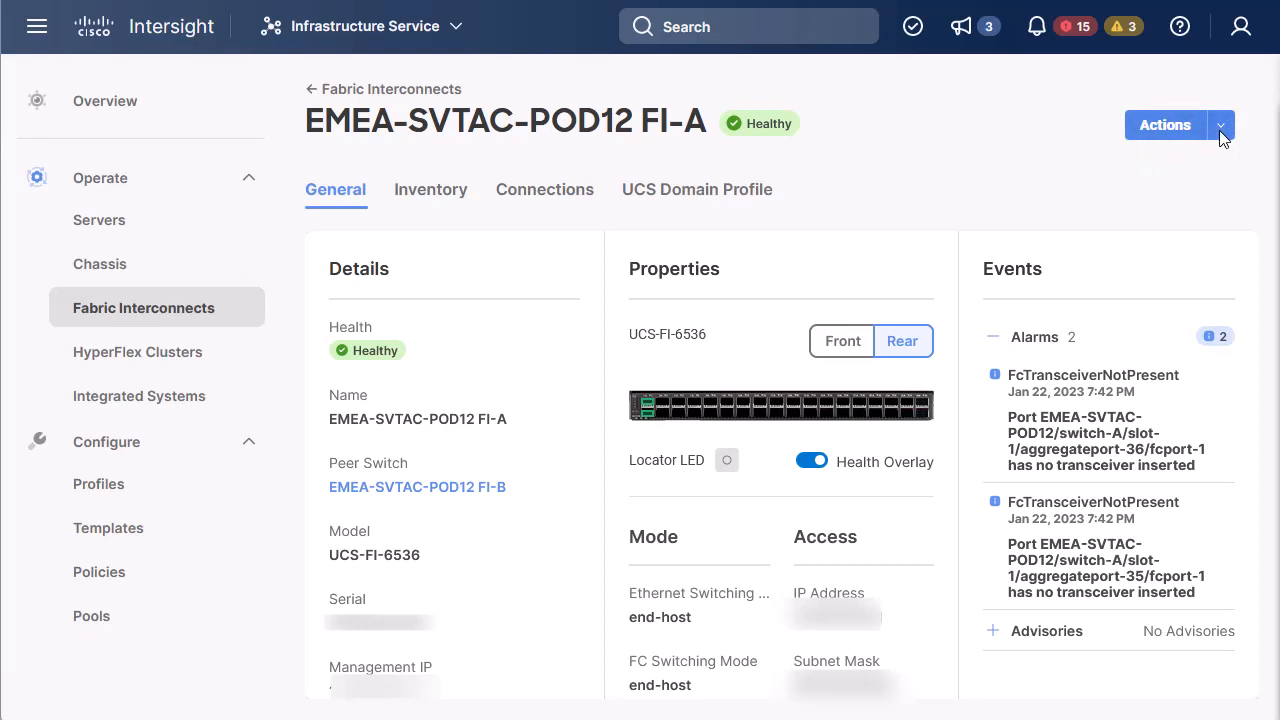
Show the Actions menu for fabric interconnect EMEA-SVTAC-POD12 FI-A.
click(1220, 125)
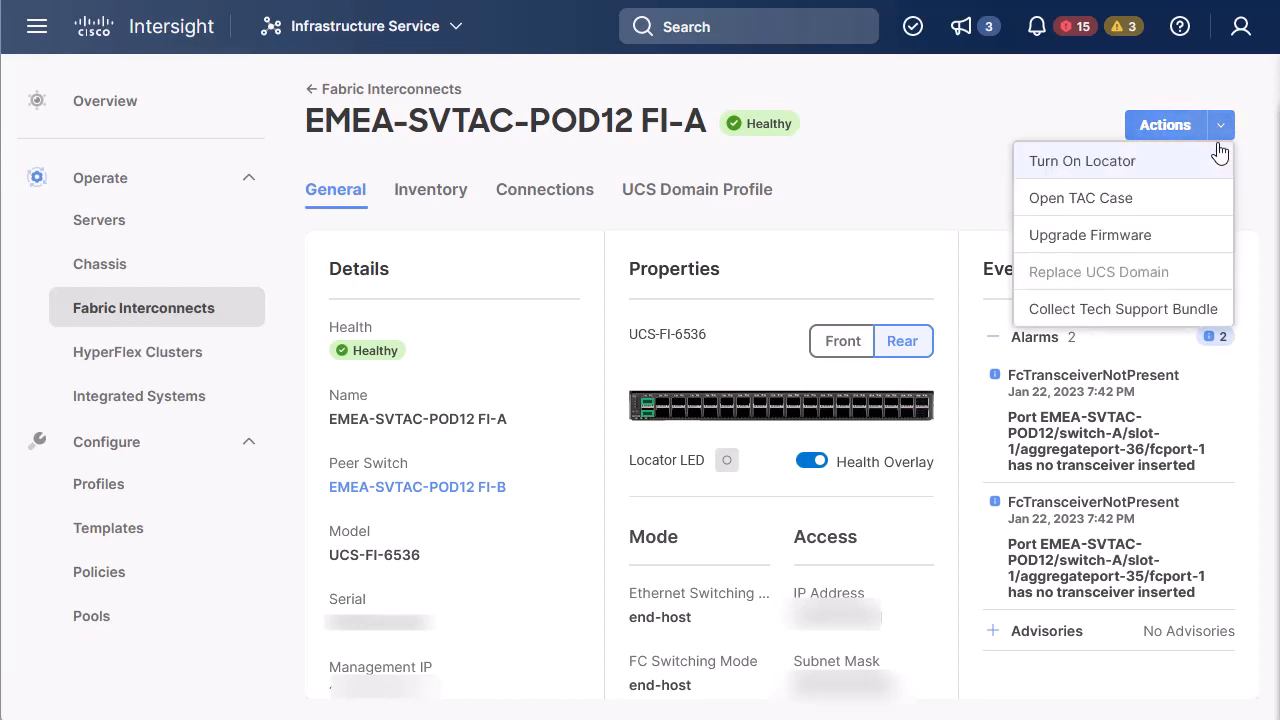
mouse_move(1097, 308)
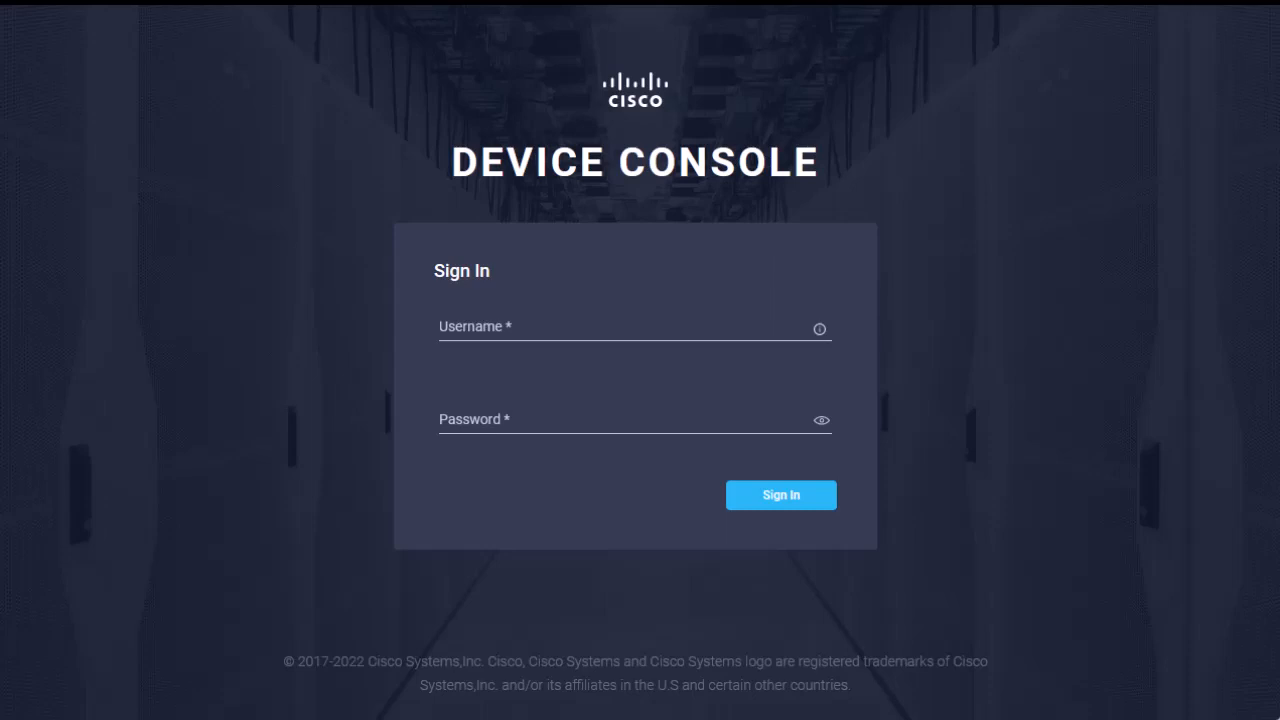
Sign in to the Device Console as admin.
click(630, 327)
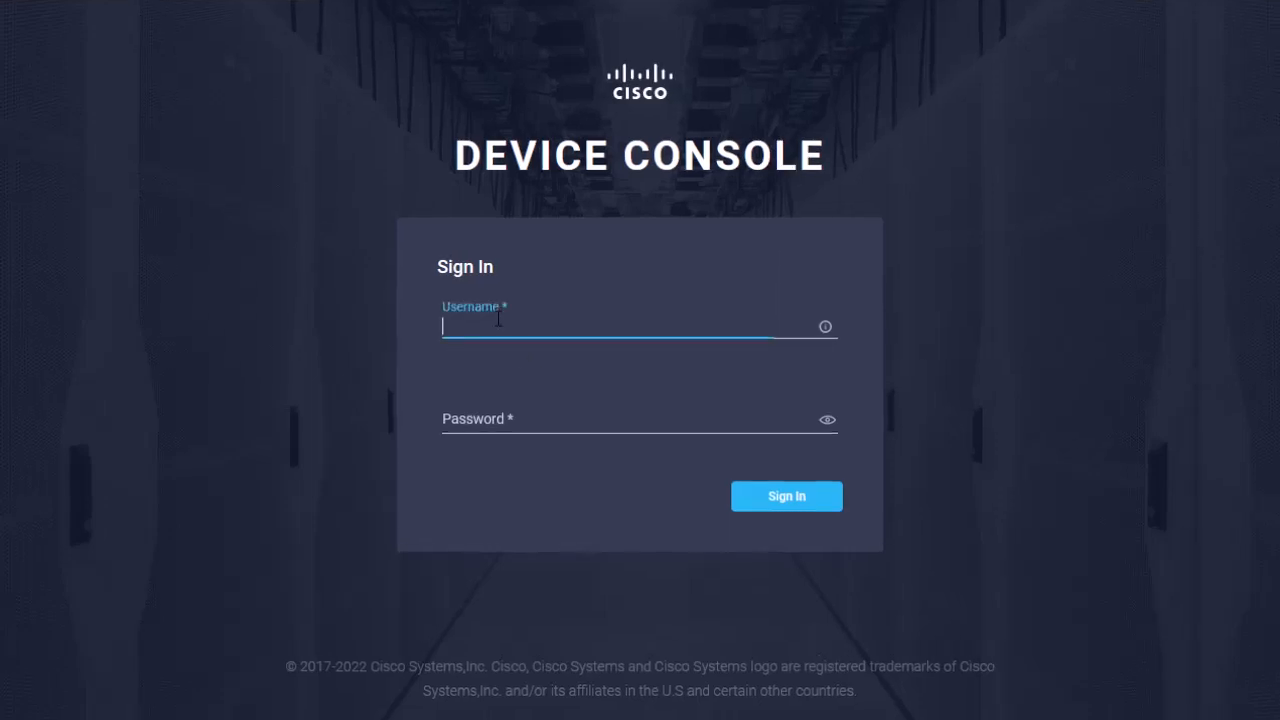
text(admin)
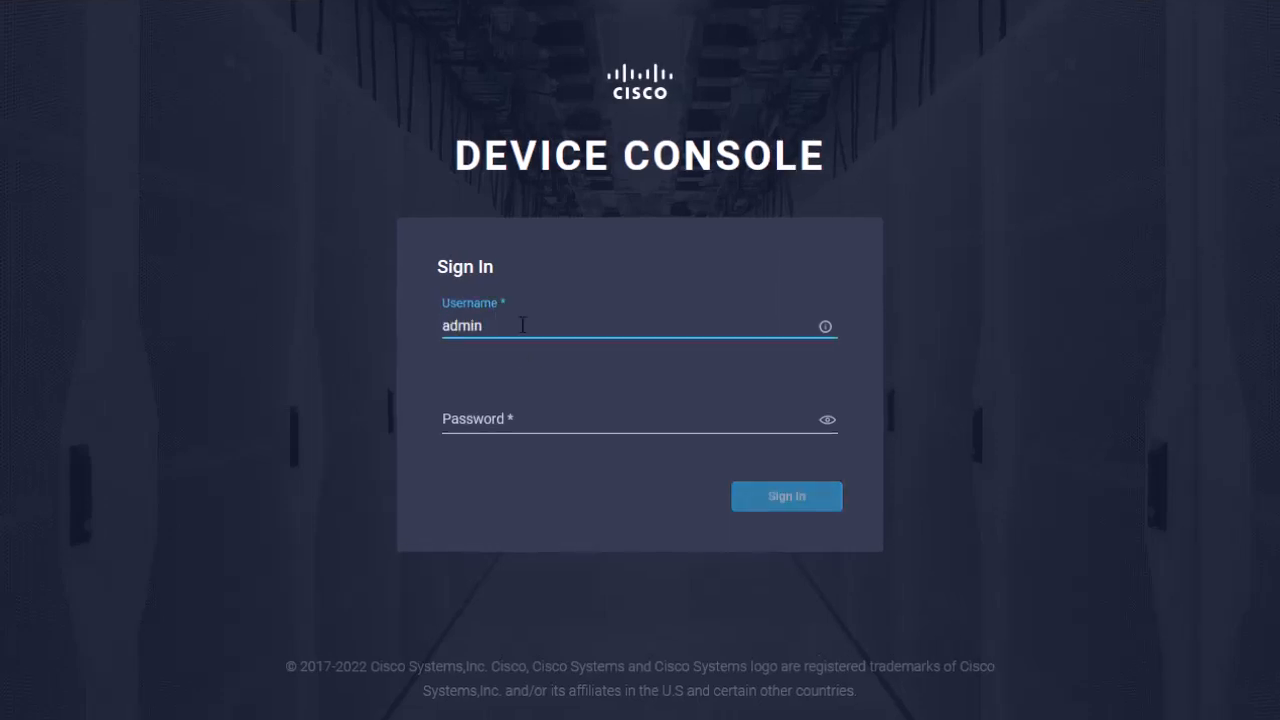
click(639, 431)
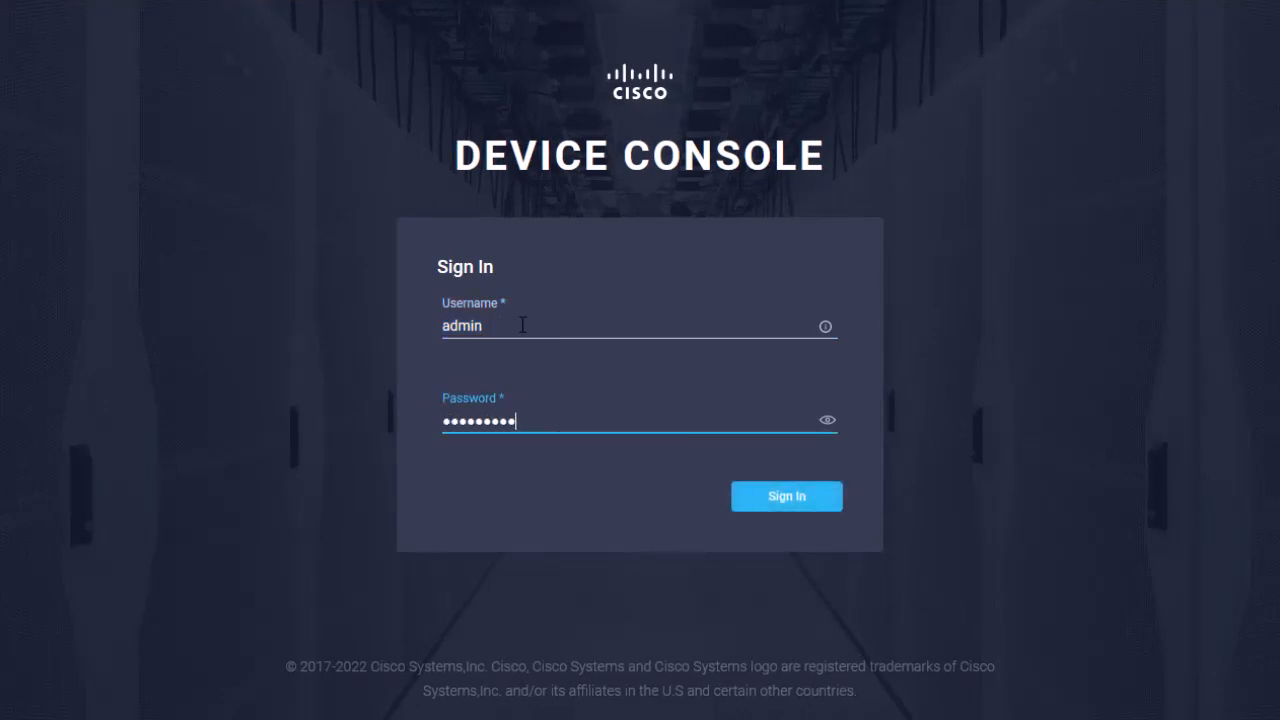
click(786, 496)
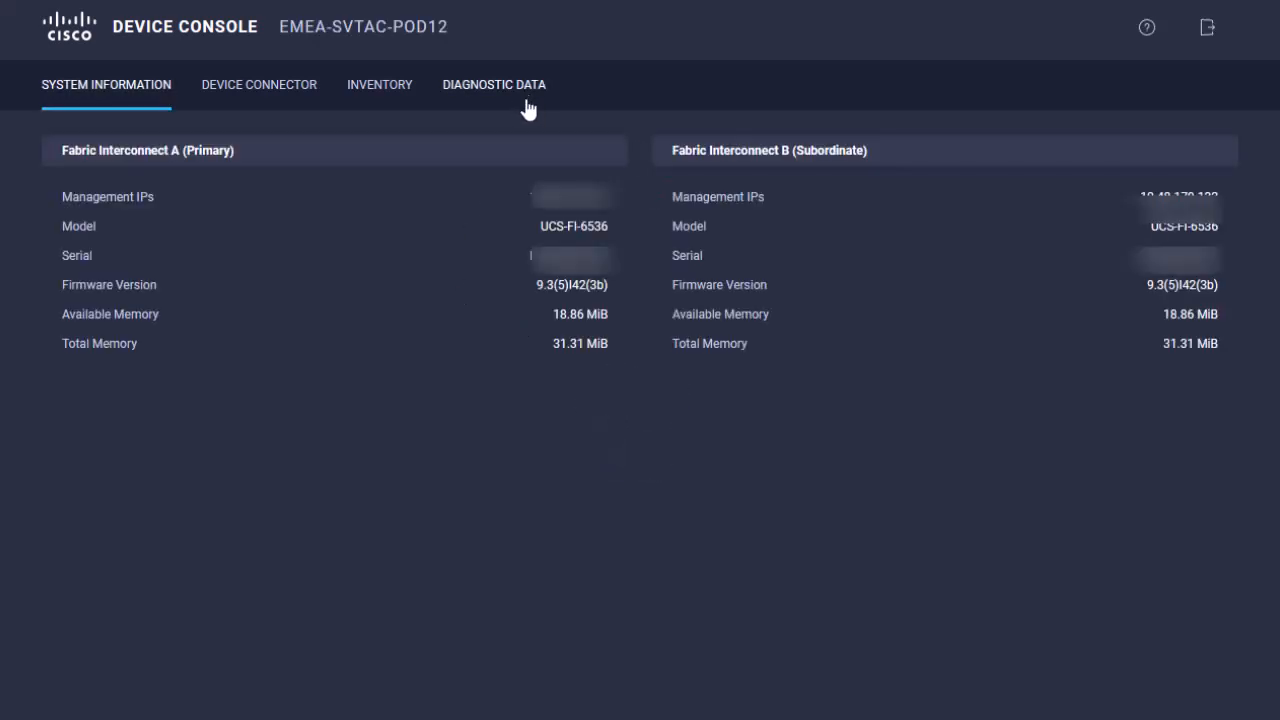
On the empty Diagnostic Data page, launch the Generate Tech Support Bundle dialog.
click(493, 84)
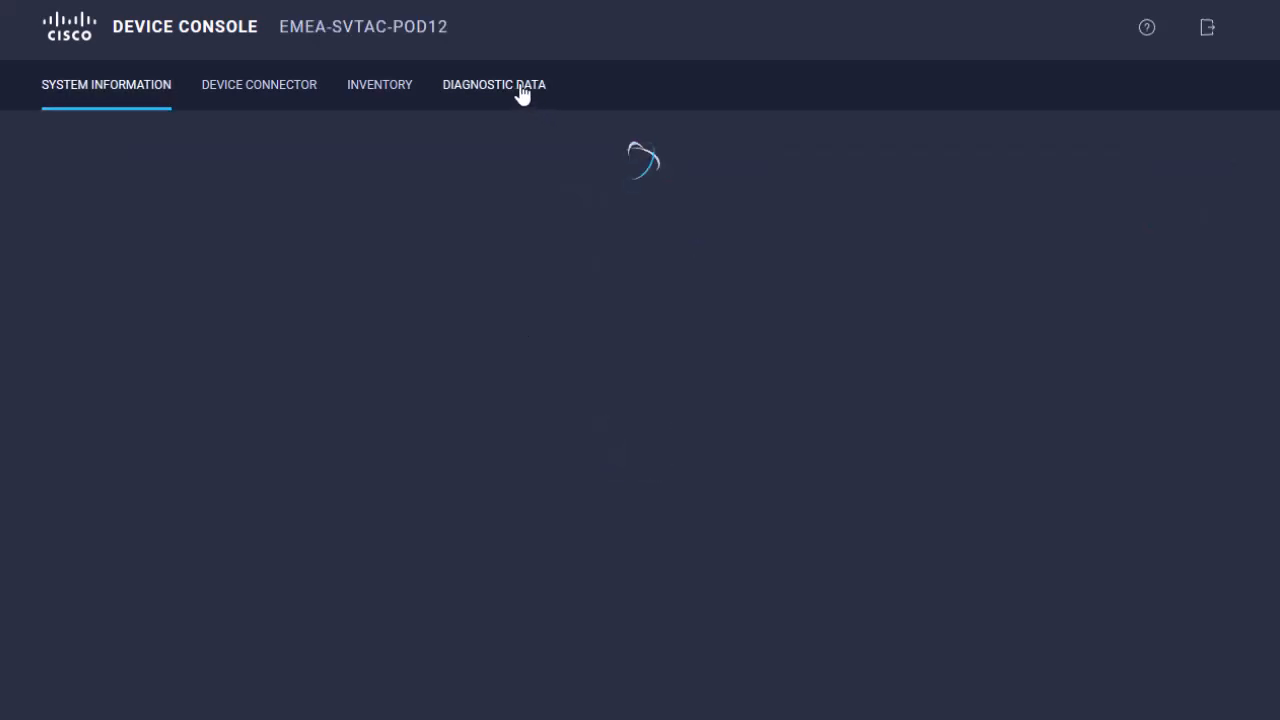
click(494, 84)
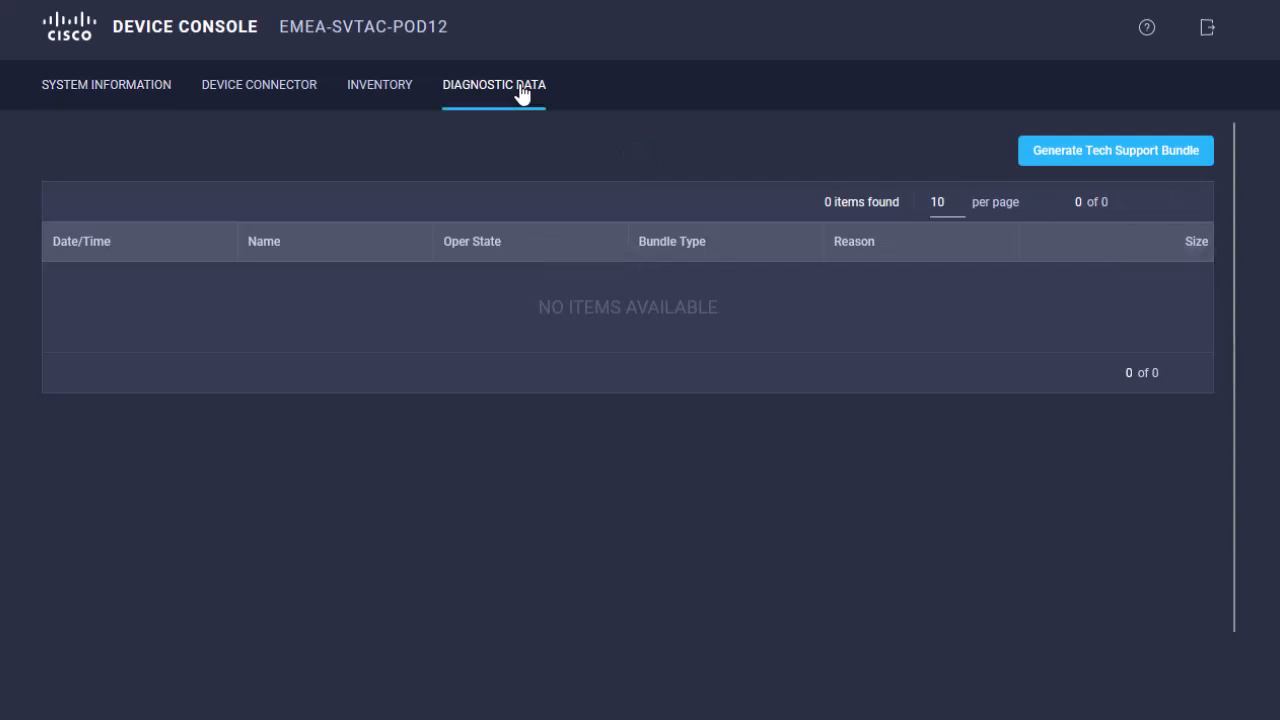
click(1115, 150)
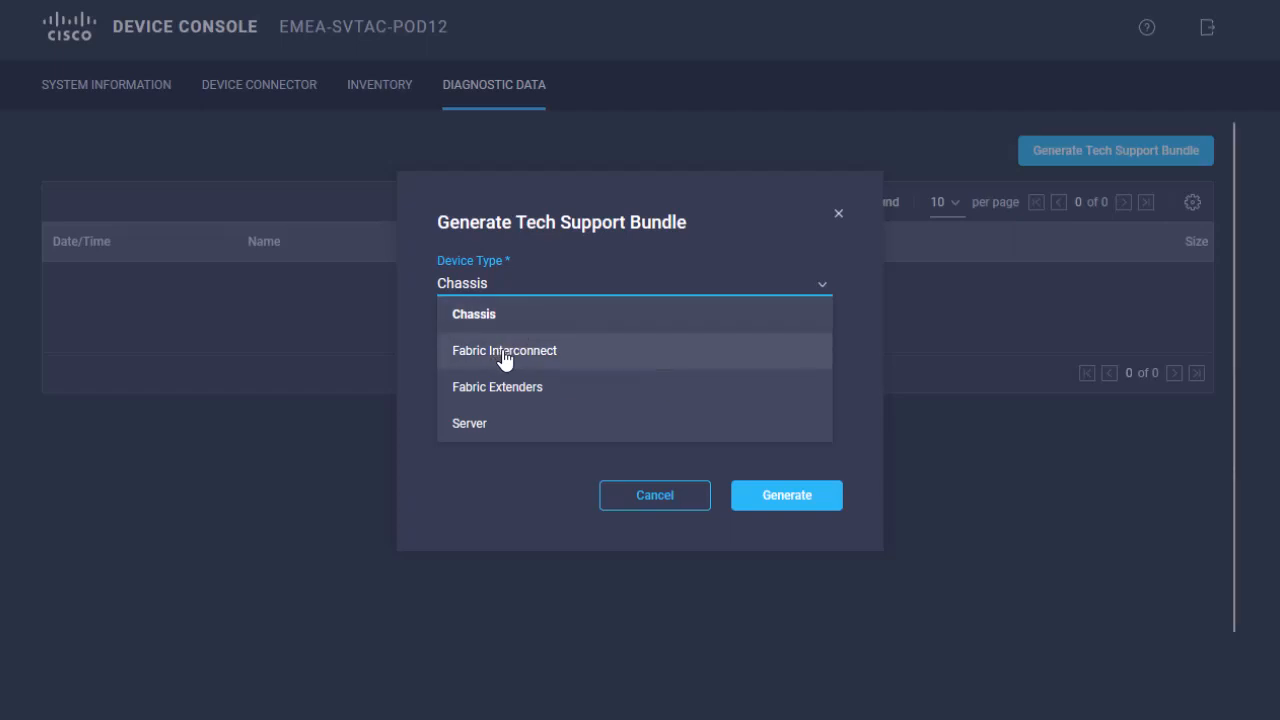
After previewing Server and Fabric Extenders, generate a Fabric Interconnect bundle for Local & Peer Switches.
click(504, 350)
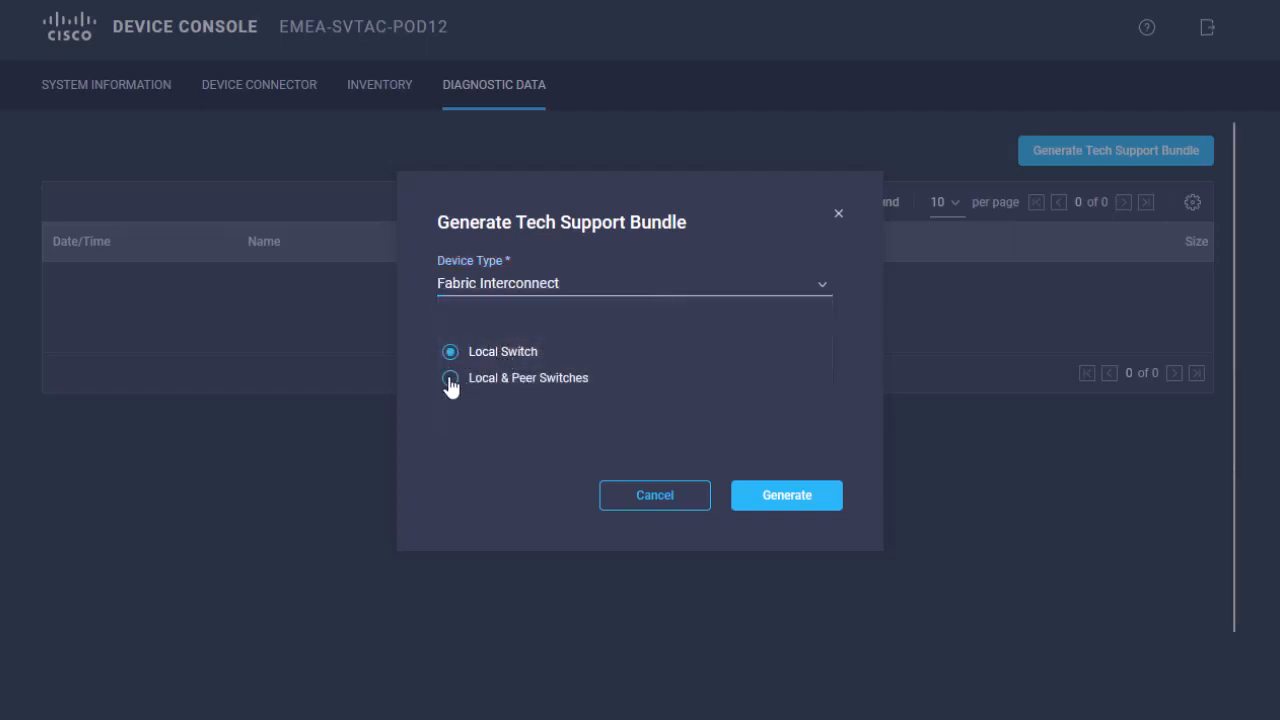
click(450, 378)
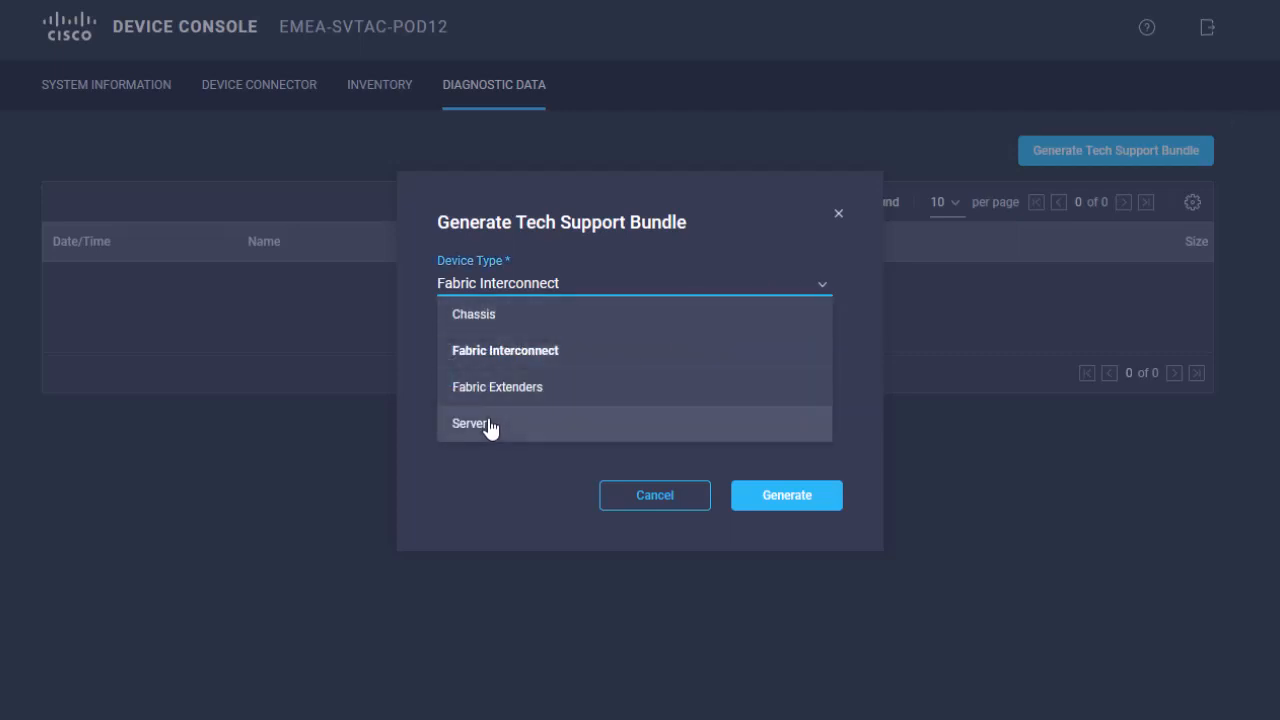
click(469, 423)
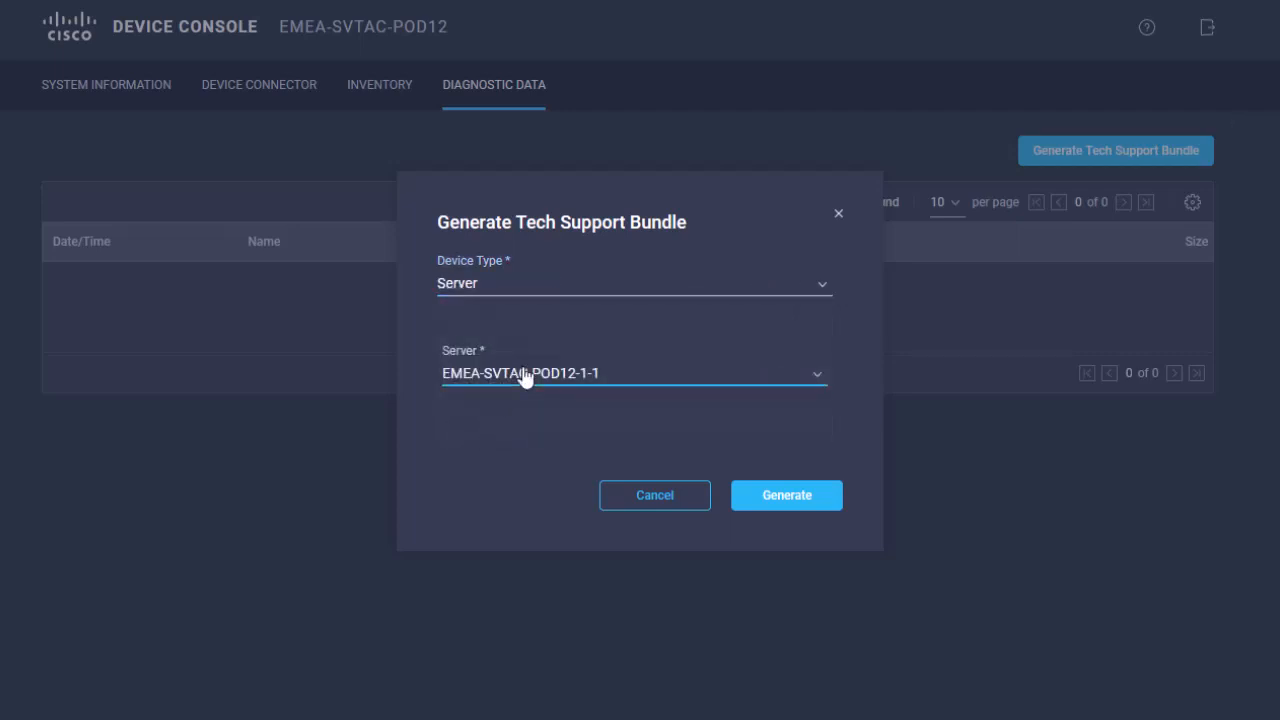
click(633, 373)
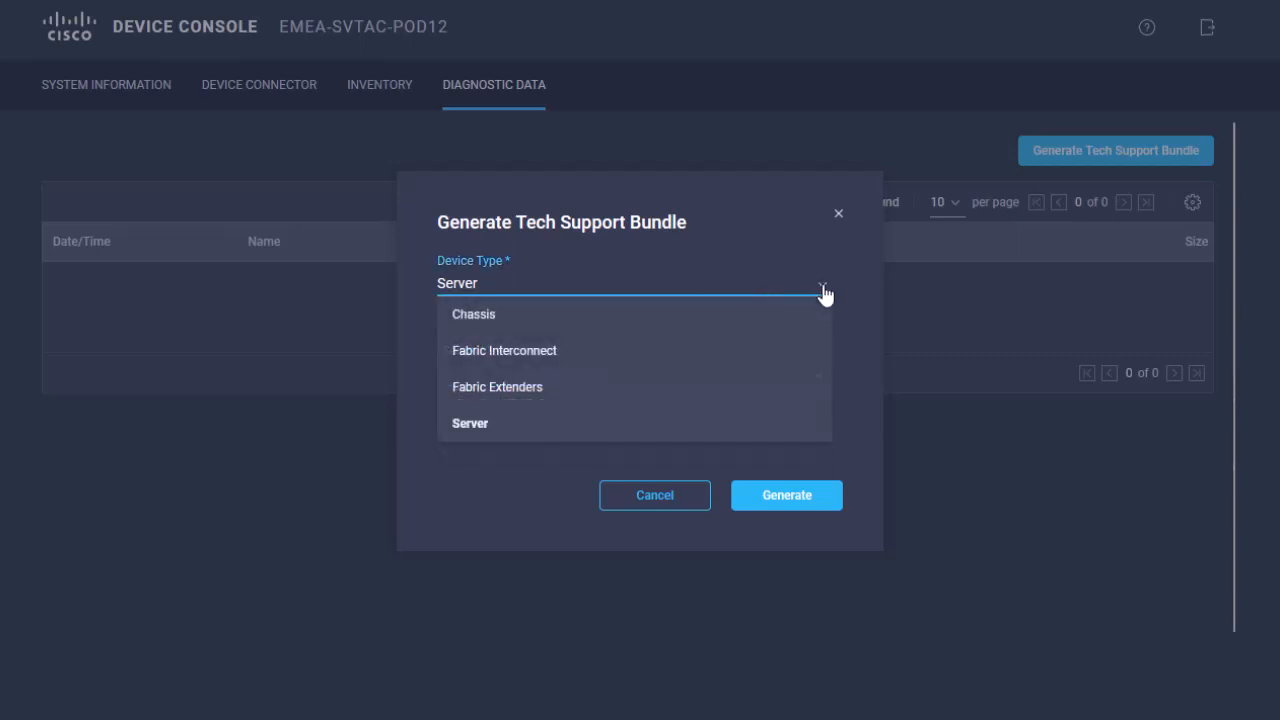
click(497, 387)
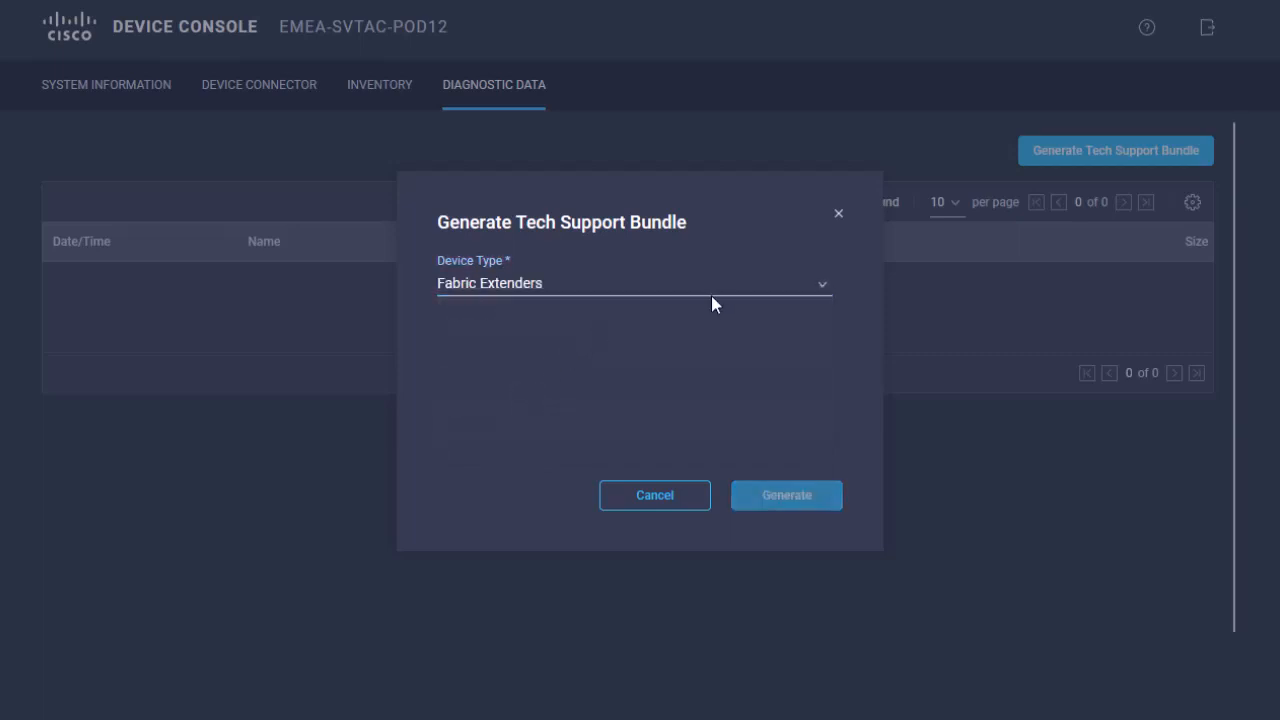
click(633, 283)
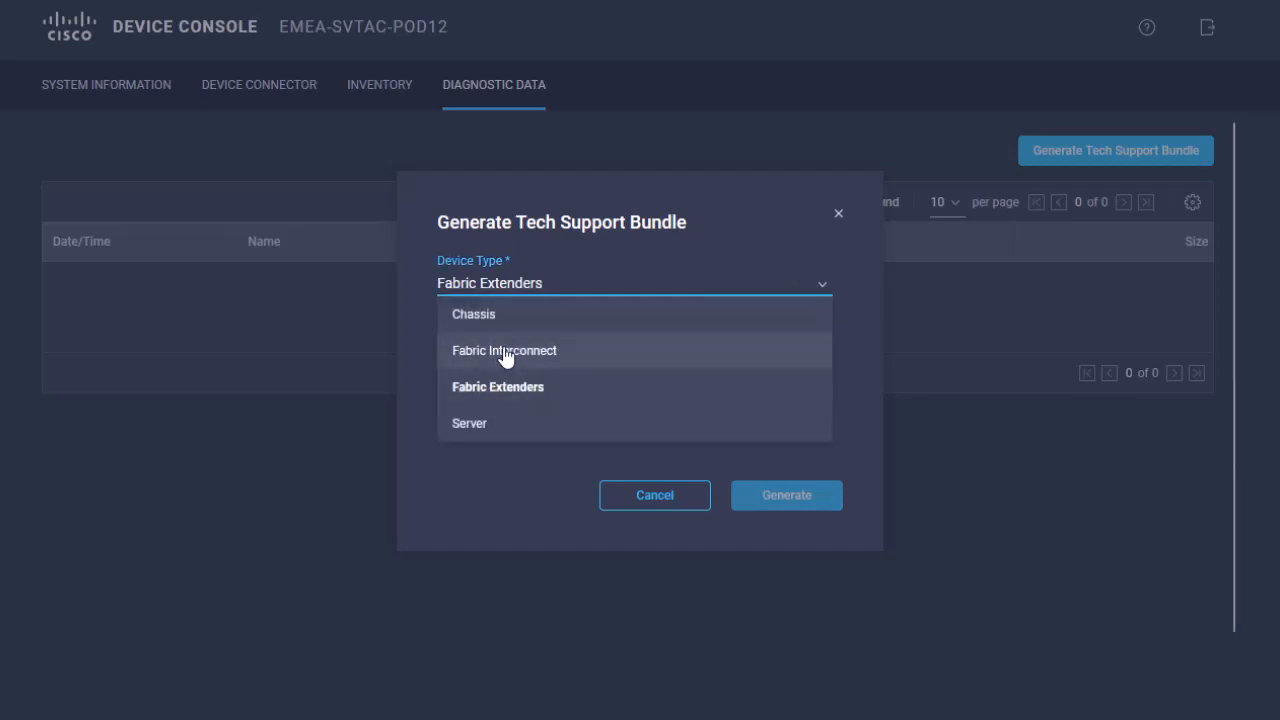
click(504, 350)
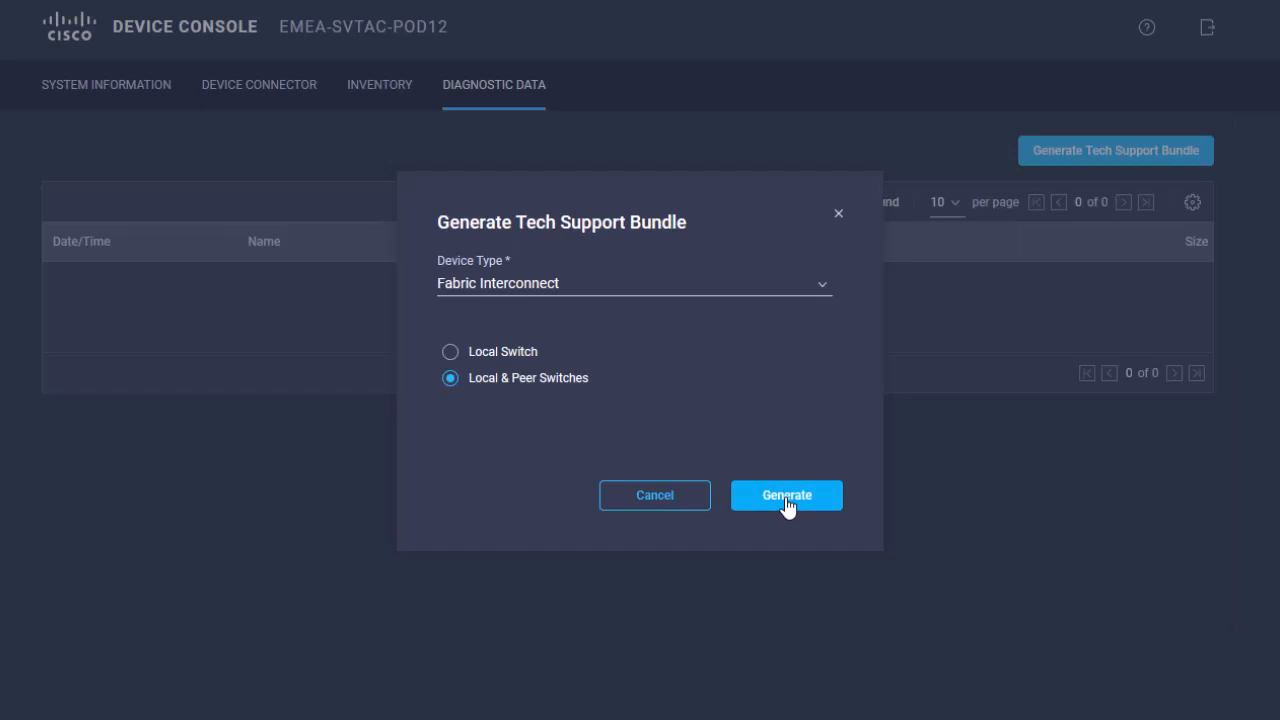
click(786, 495)
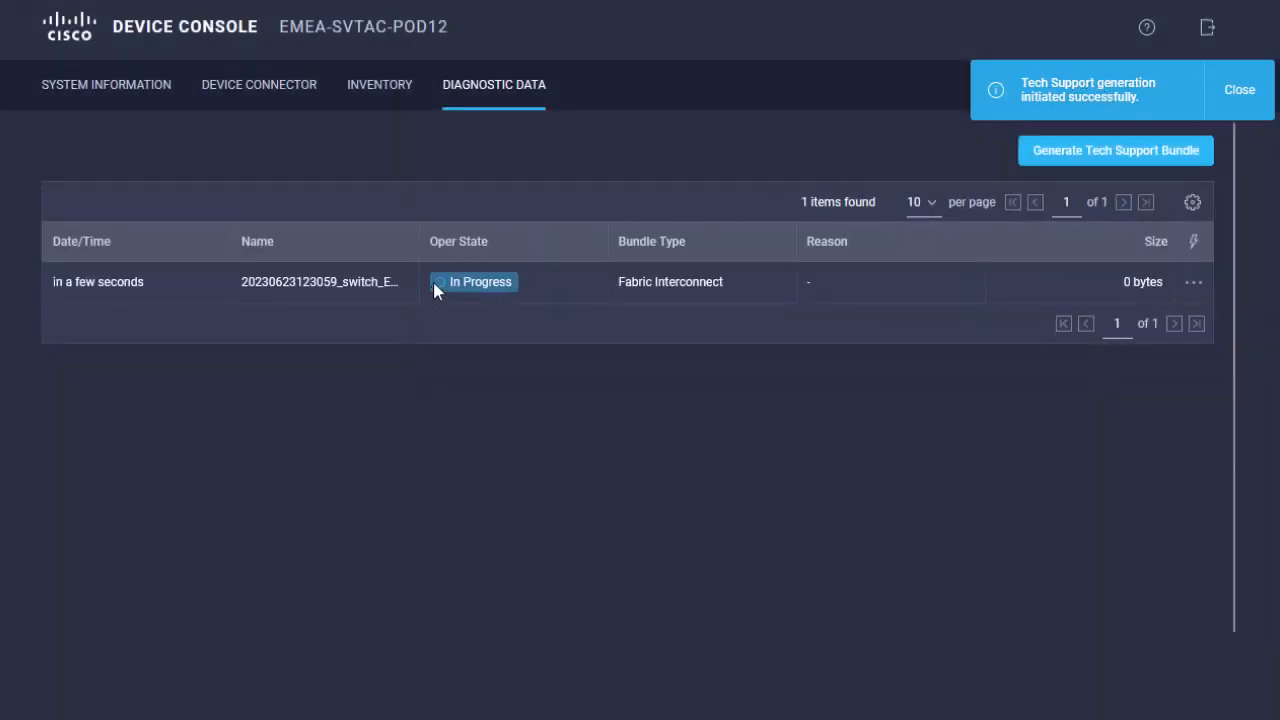
Dismiss the notice, view actions for server EMEA-SVTAC-POD12-1-5, then return to Diagnostic Data.
click(1239, 89)
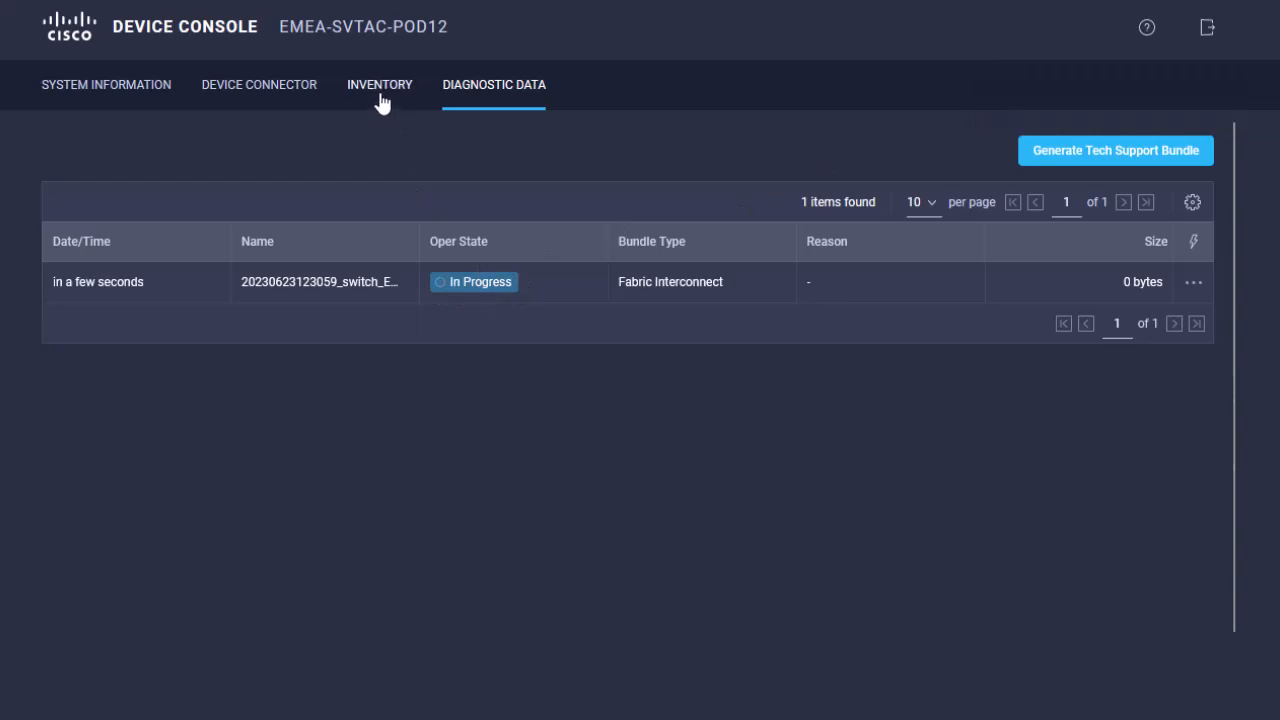
click(380, 84)
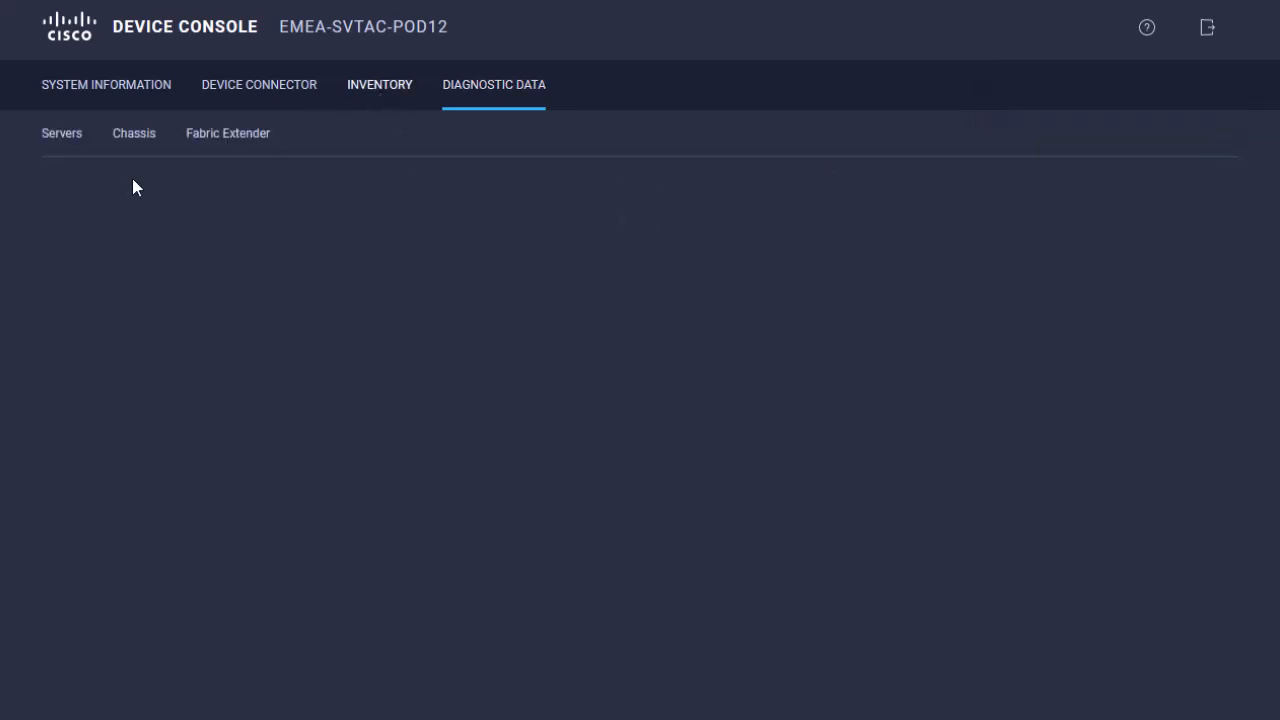
click(61, 133)
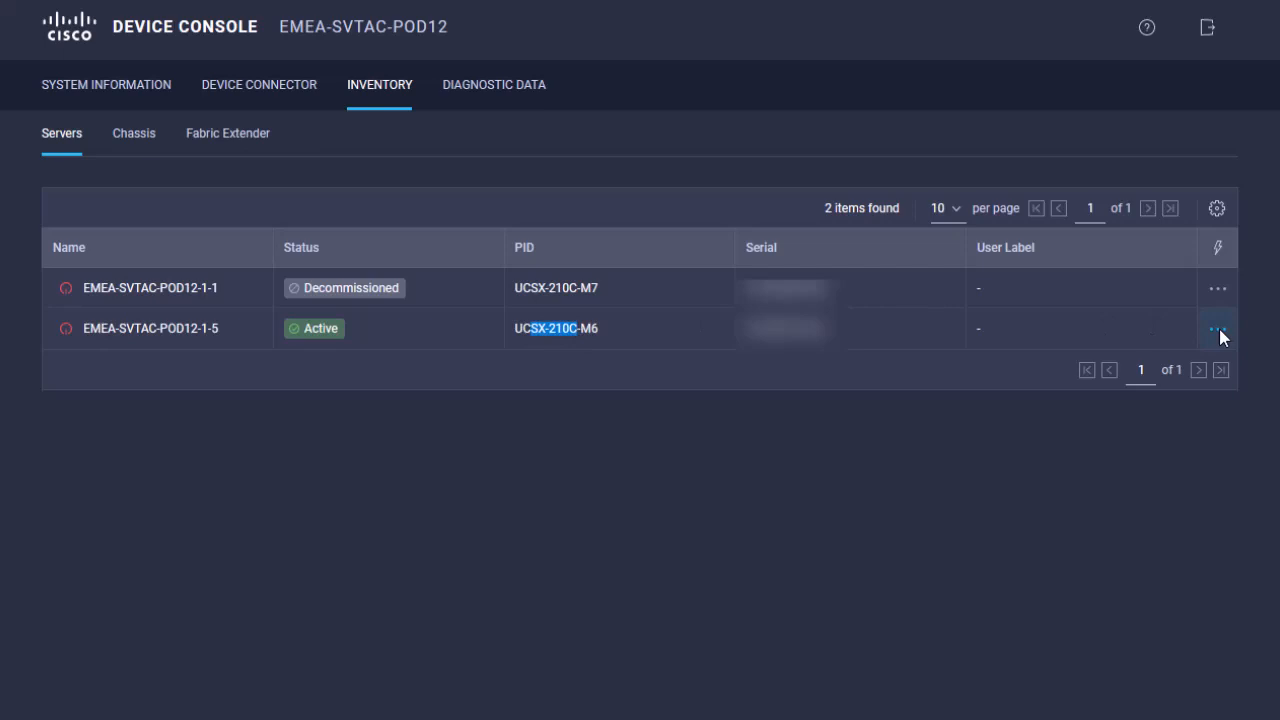
click(1217, 328)
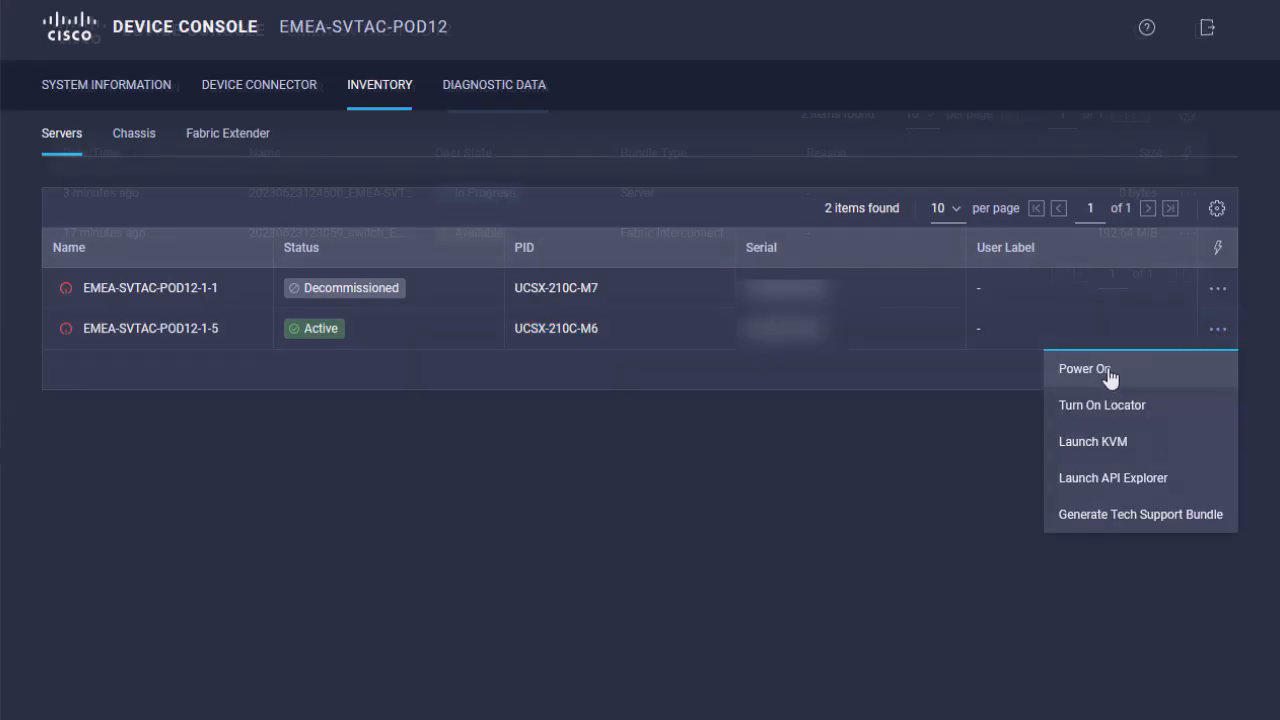
click(493, 84)
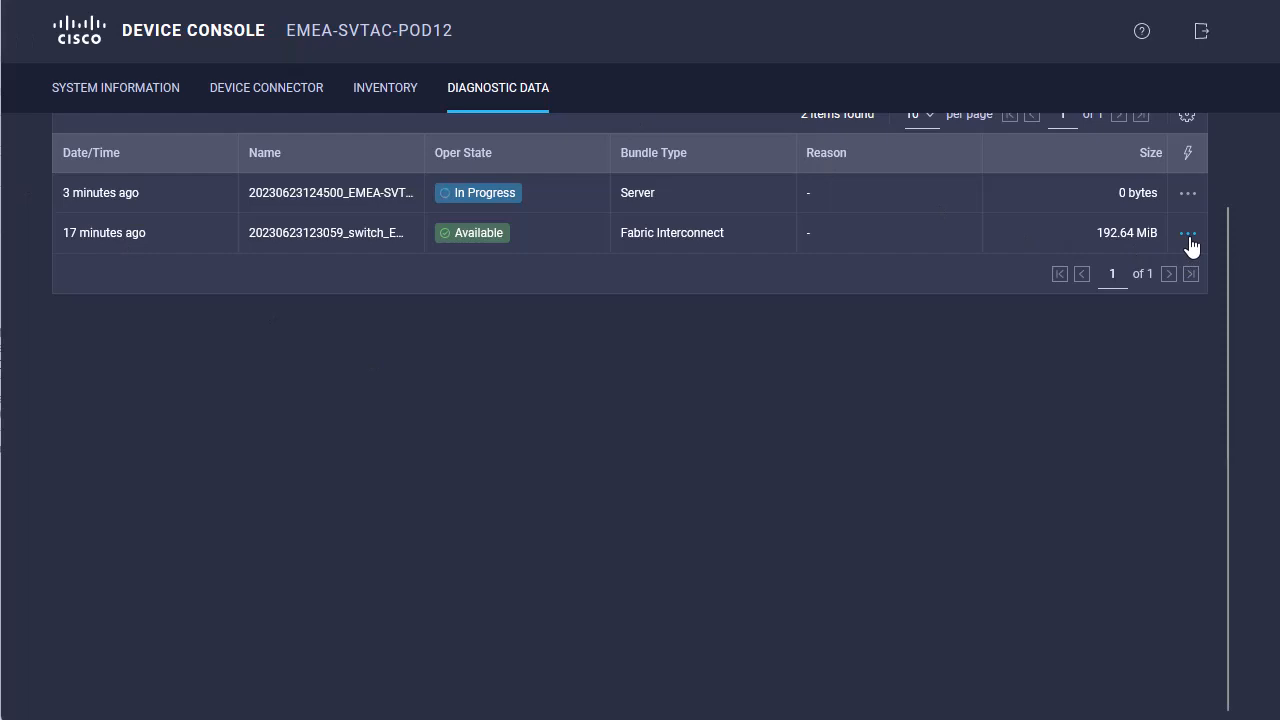
Download the 192.64 MiB Fabric Interconnect bundle from its row actions.
click(1187, 233)
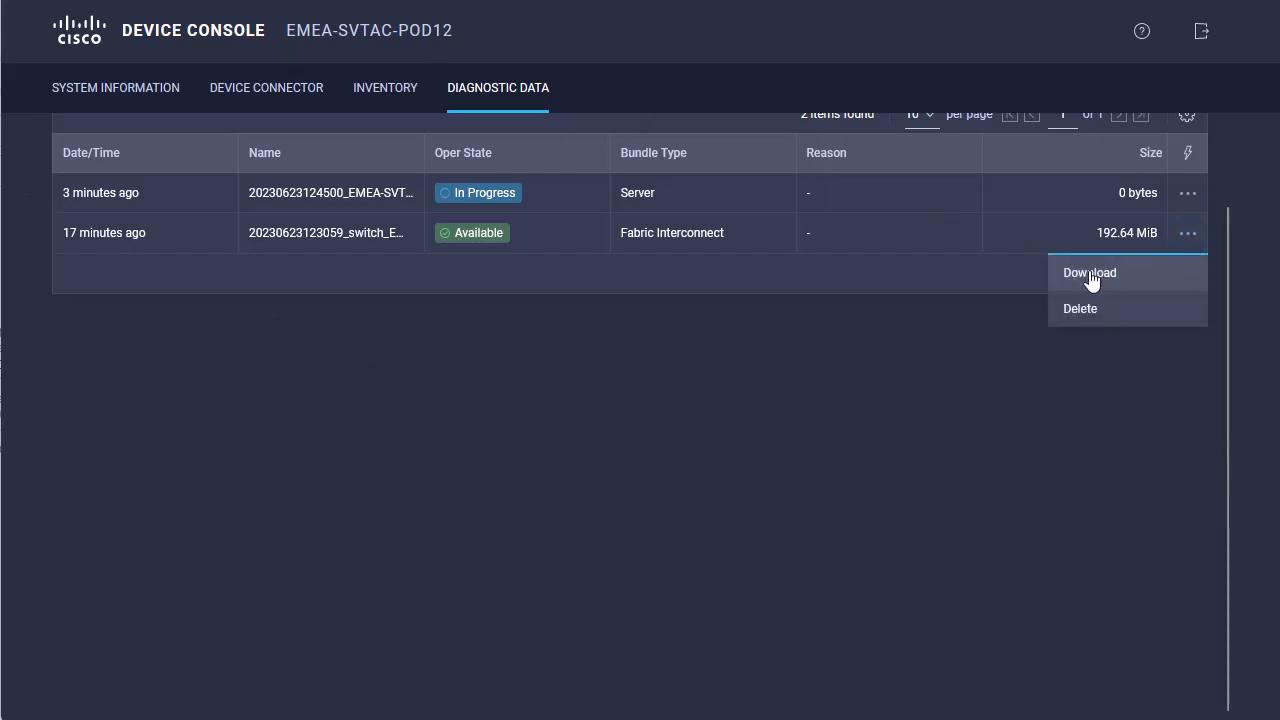
click(1089, 272)
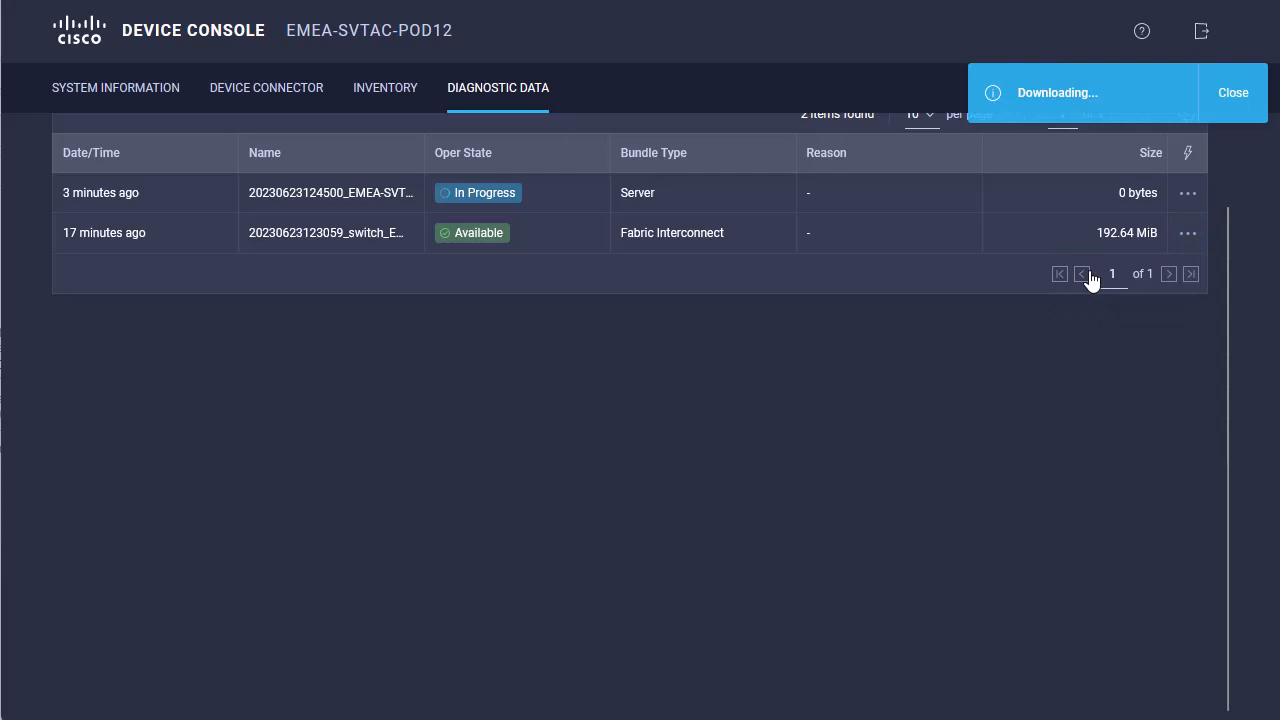